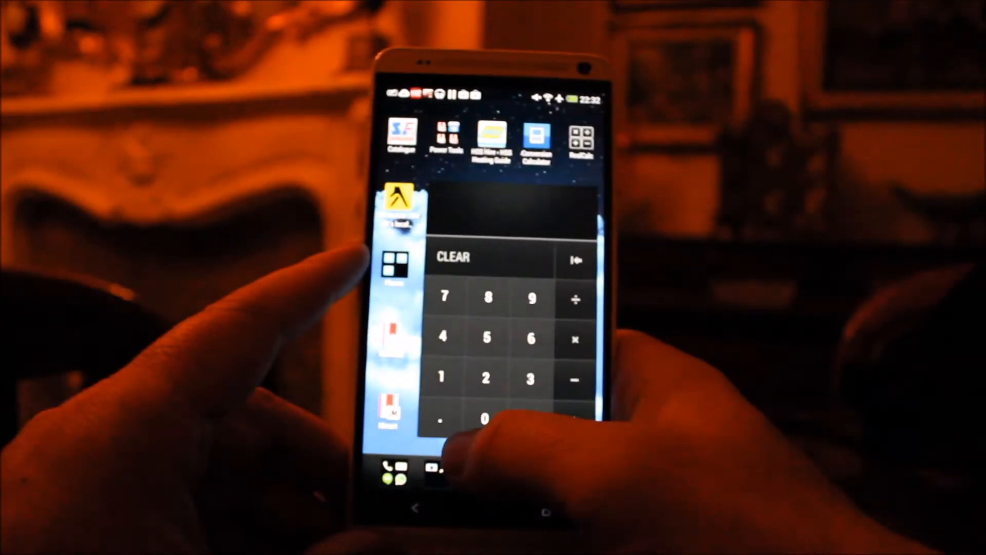
Swipe from the calculator widget panel across to the BlinkFeed news panel
left_click(473, 356)
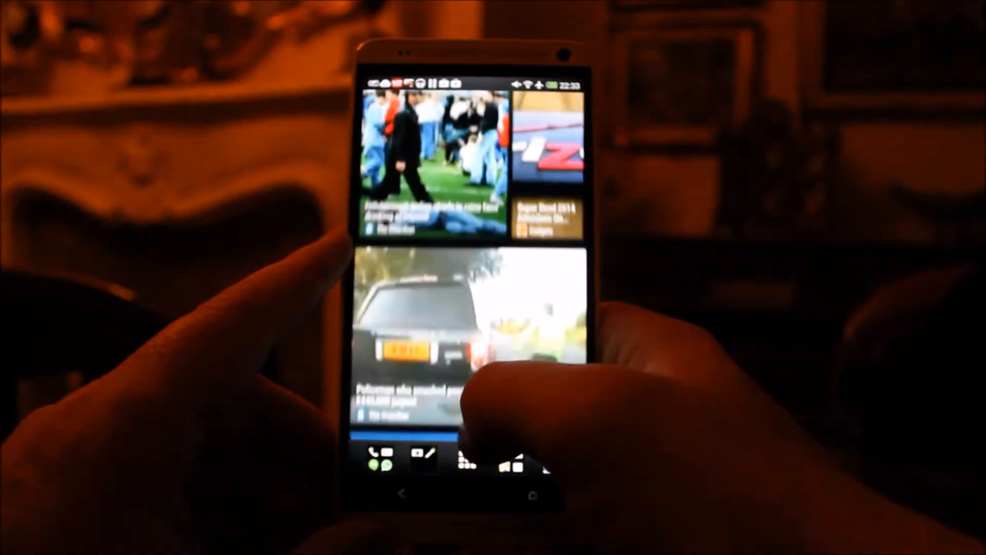
scroll("down", 3)
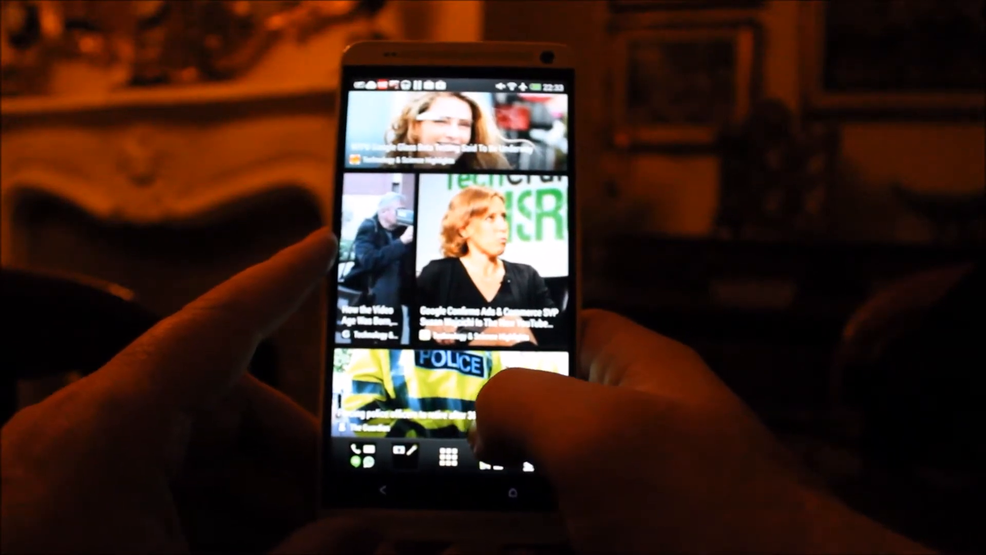
scroll("down", 3)
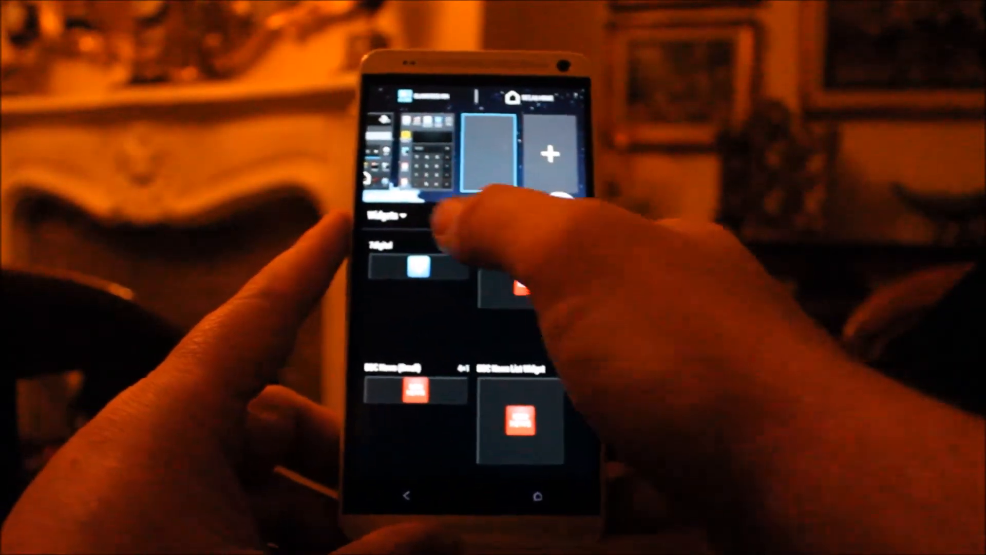
Switch the add-to-home chooser between Apps and Widgets and scroll through the widget list
left_click(390, 216)
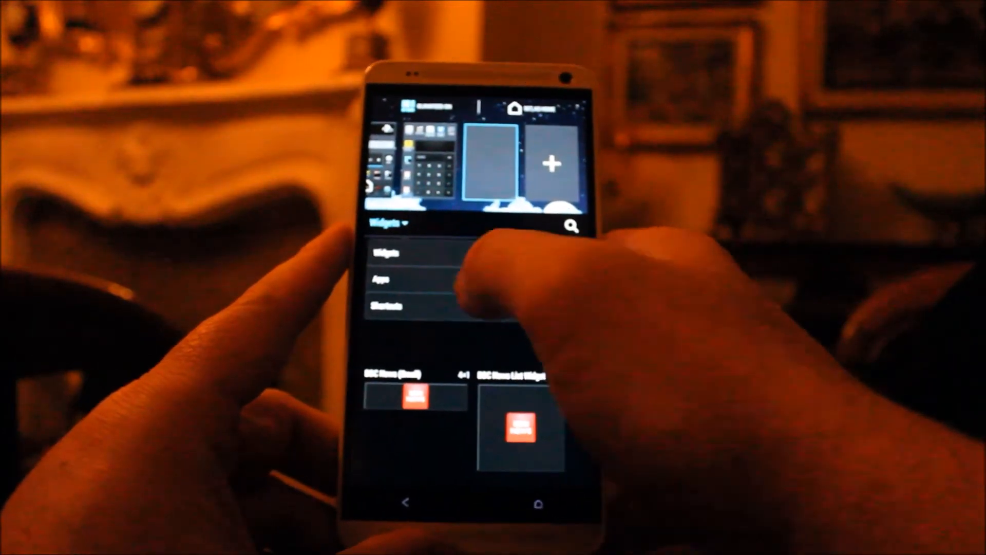
left_click(382, 279)
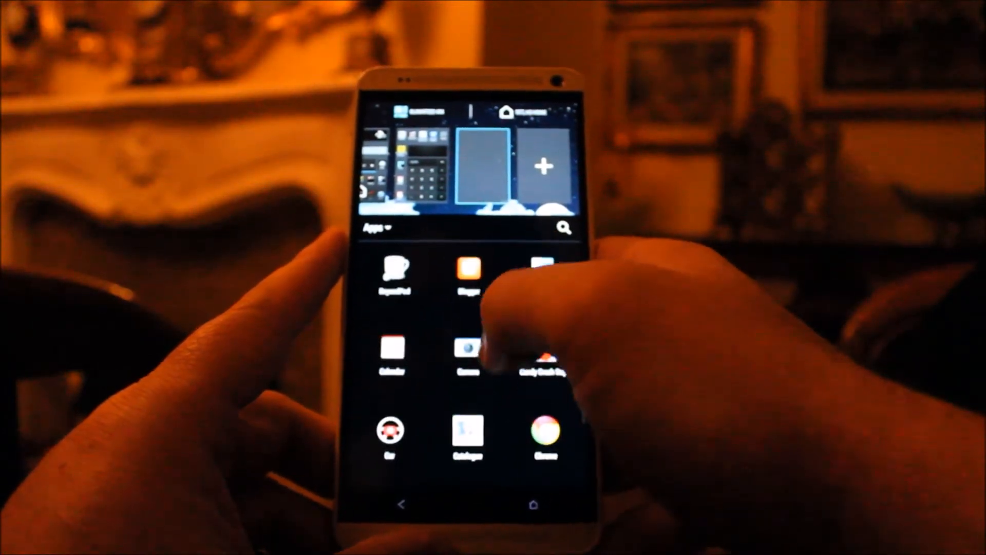
left_click(383, 227)
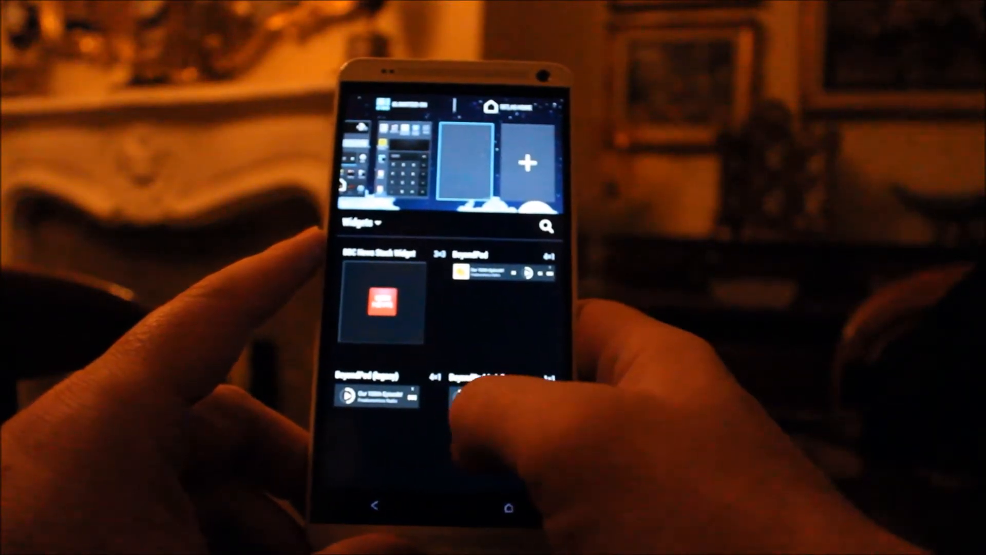
scroll("down", 3)
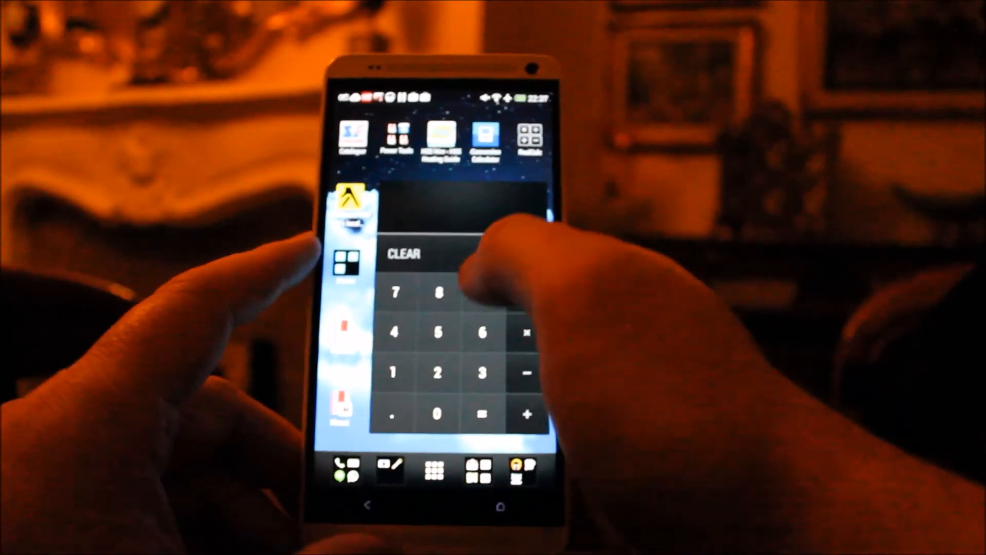
Launch Conversion Calculator and expand the Angle unit list (degree, percent, radian)
left_click(484, 139)
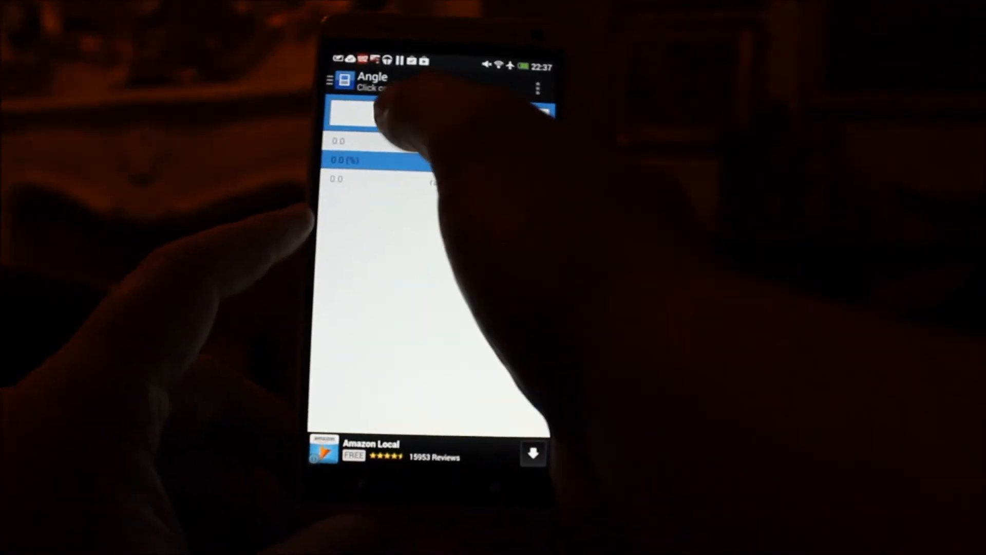
left_click(377, 126)
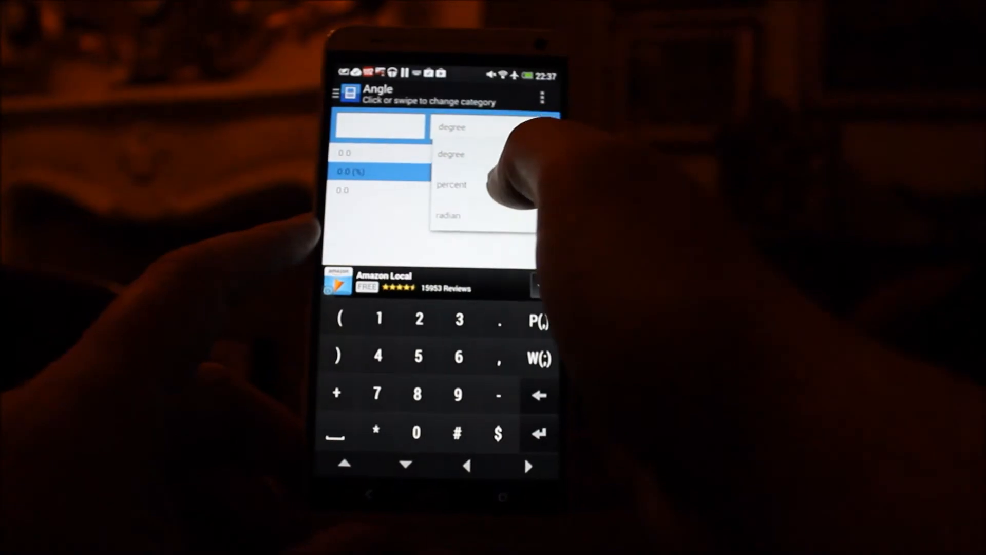